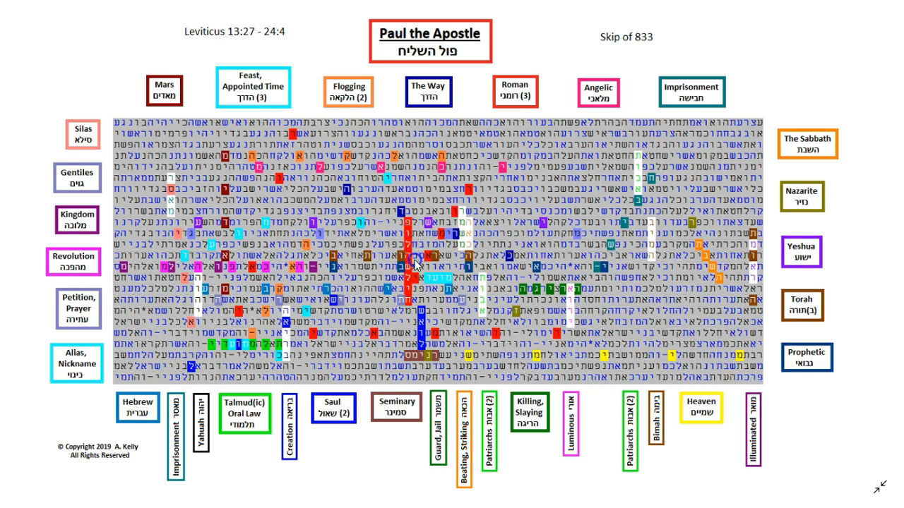
{"action": "mouse_move", "coordinate": [408, 300]}
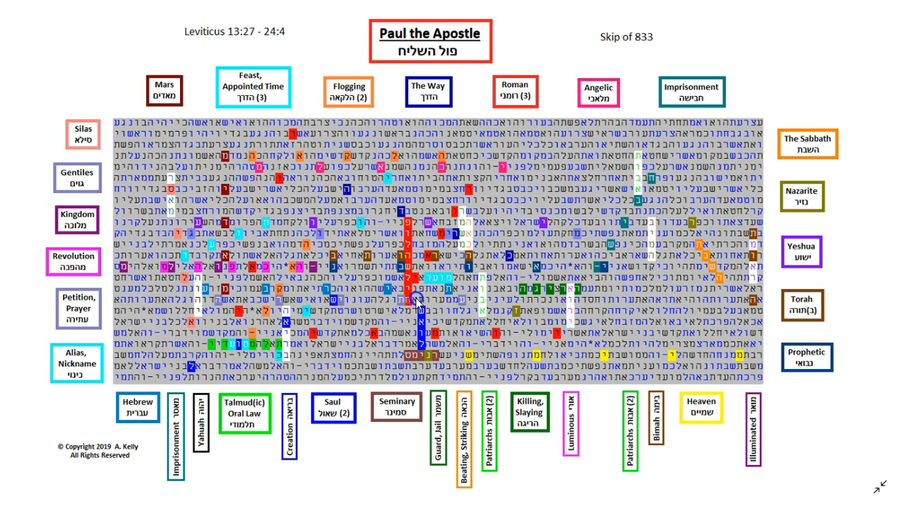
{"action": "mouse_move", "coordinate": [413, 299]}
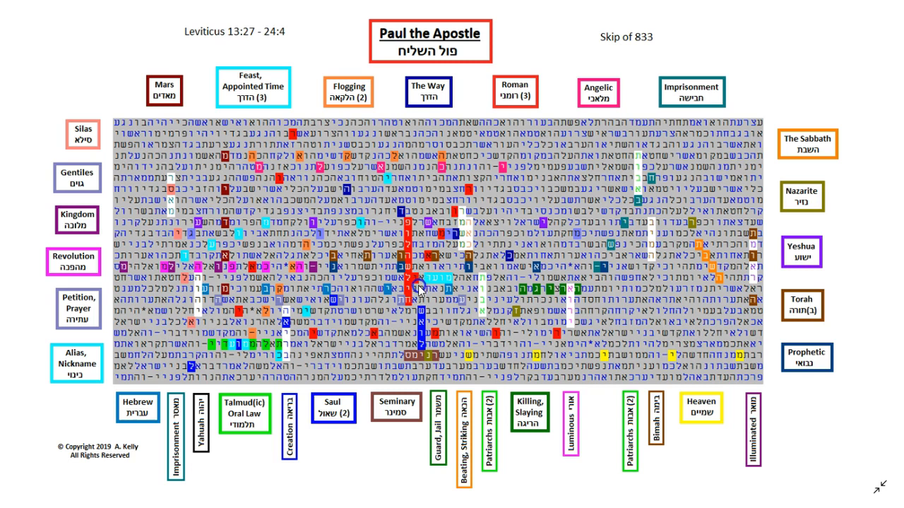
{"action": "mouse_move", "coordinate": [421, 314]}
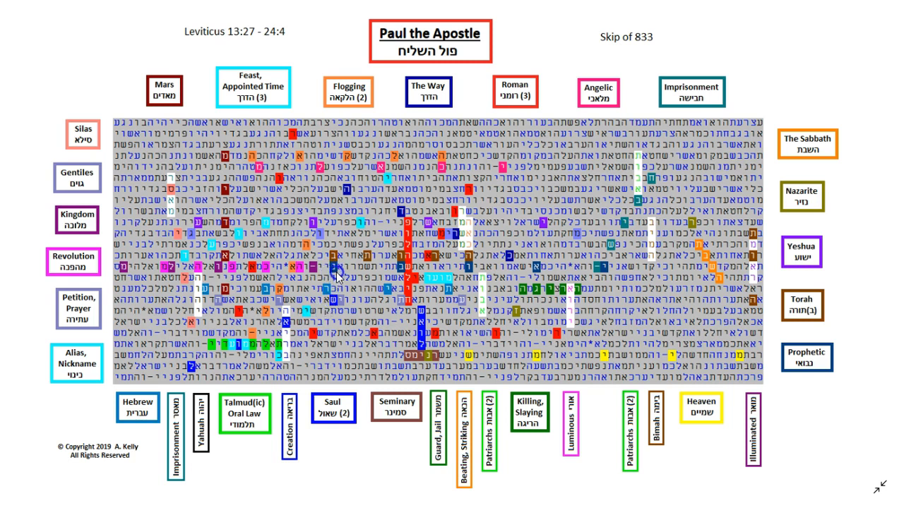
{"action": "mouse_move", "coordinate": [384, 187]}
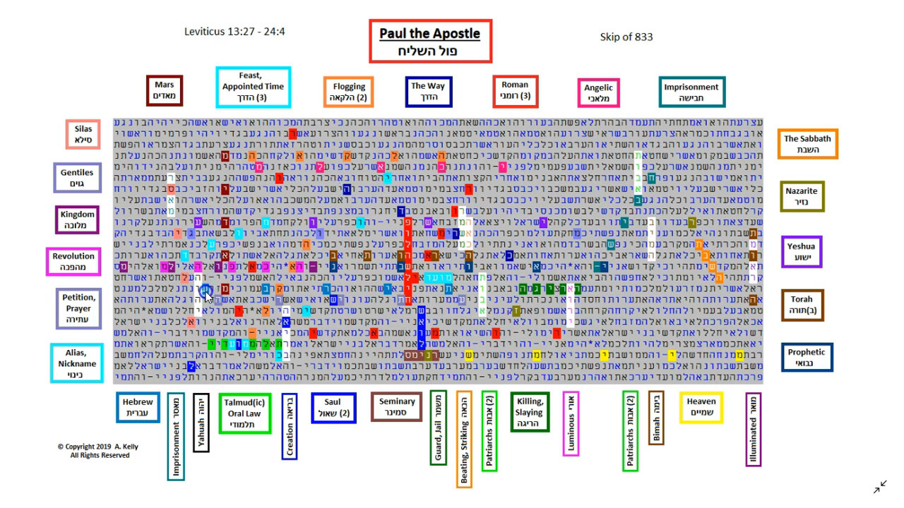
{"action": "mouse_move", "coordinate": [271, 302]}
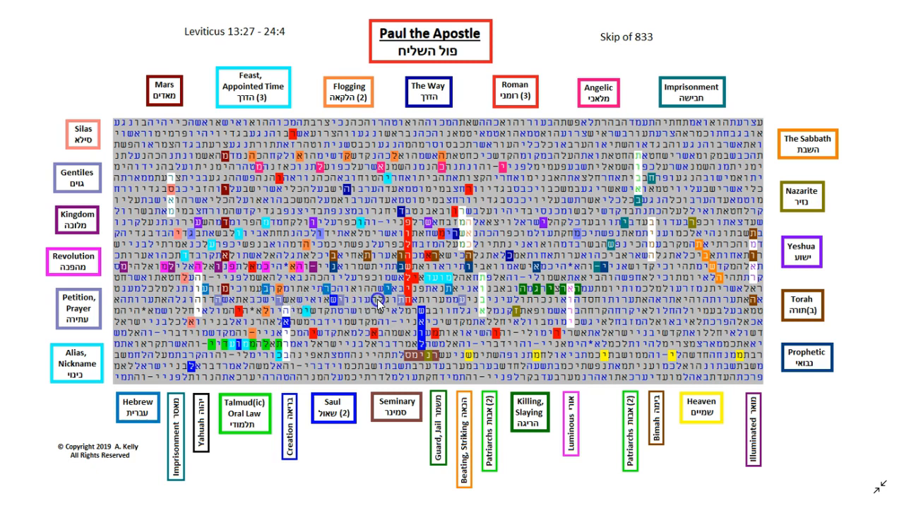
{"action": "mouse_move", "coordinate": [446, 293]}
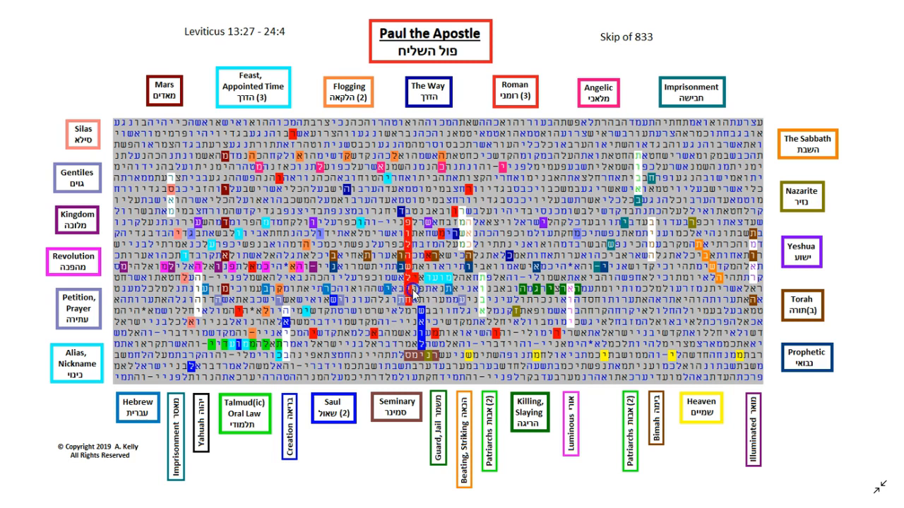
{"action": "mouse_move", "coordinate": [412, 286]}
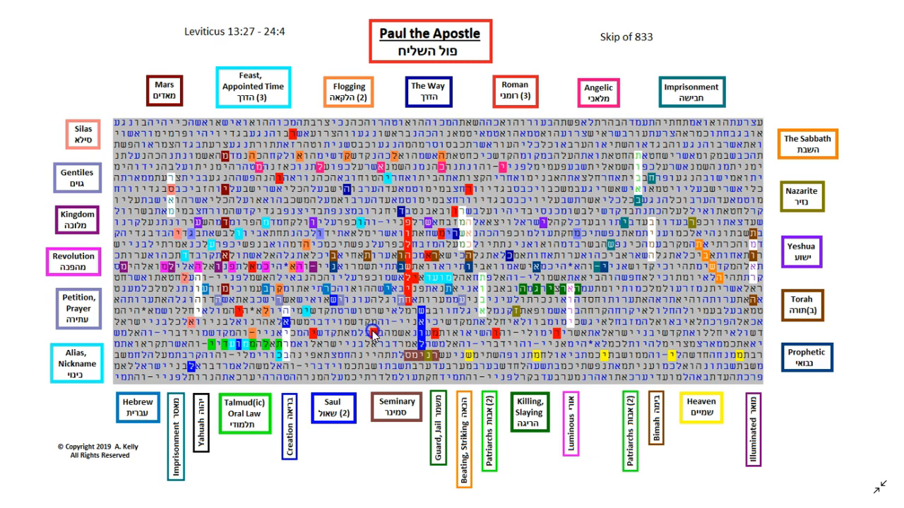
{"action": "mouse_move", "coordinate": [374, 333]}
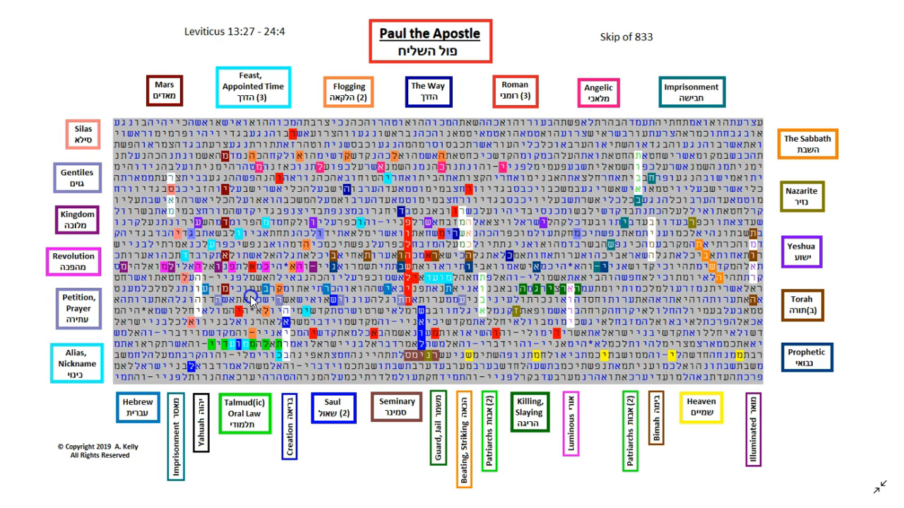
{"action": "mouse_move", "coordinate": [276, 365]}
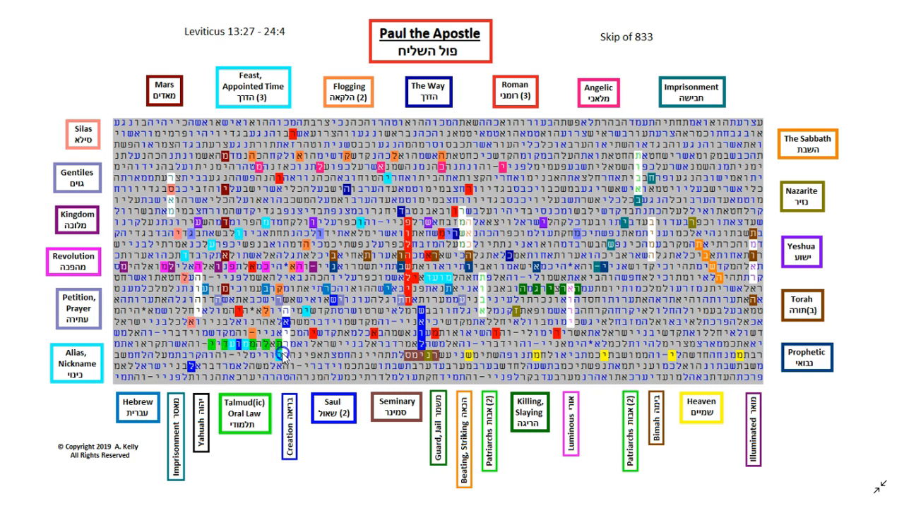
{"action": "mouse_move", "coordinate": [277, 366]}
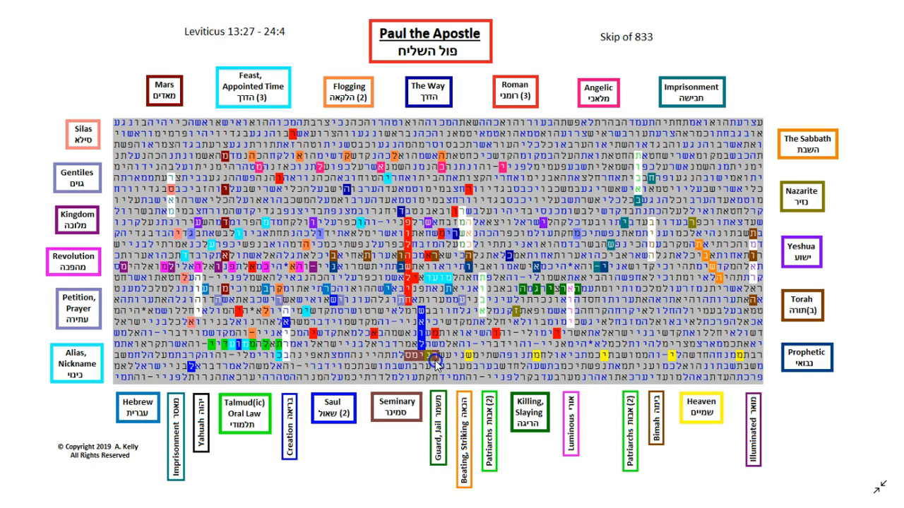
{"action": "mouse_move", "coordinate": [415, 373]}
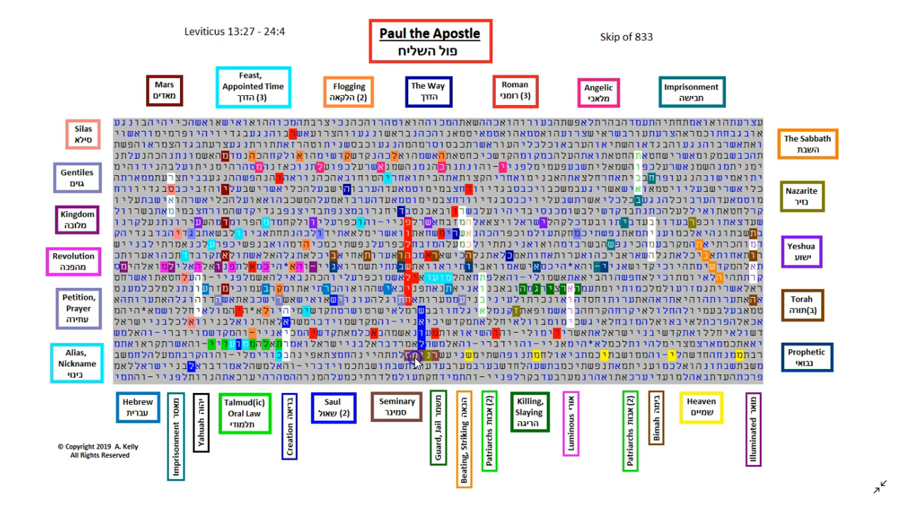
{"action": "mouse_move", "coordinate": [443, 361]}
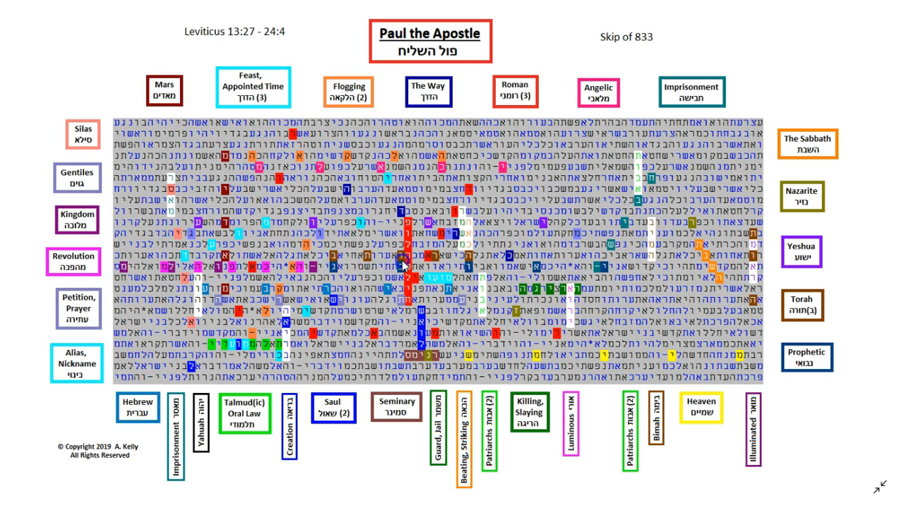
{"action": "mouse_move", "coordinate": [474, 265]}
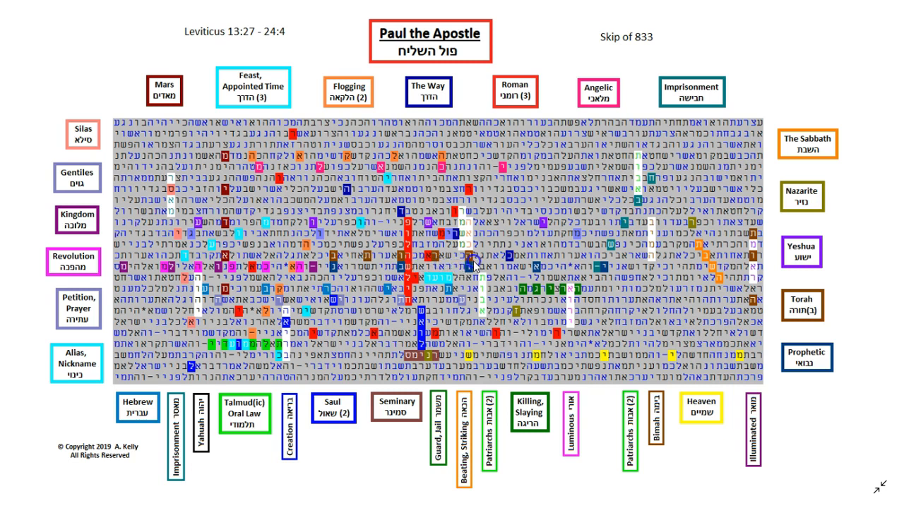
{"action": "mouse_move", "coordinate": [477, 264]}
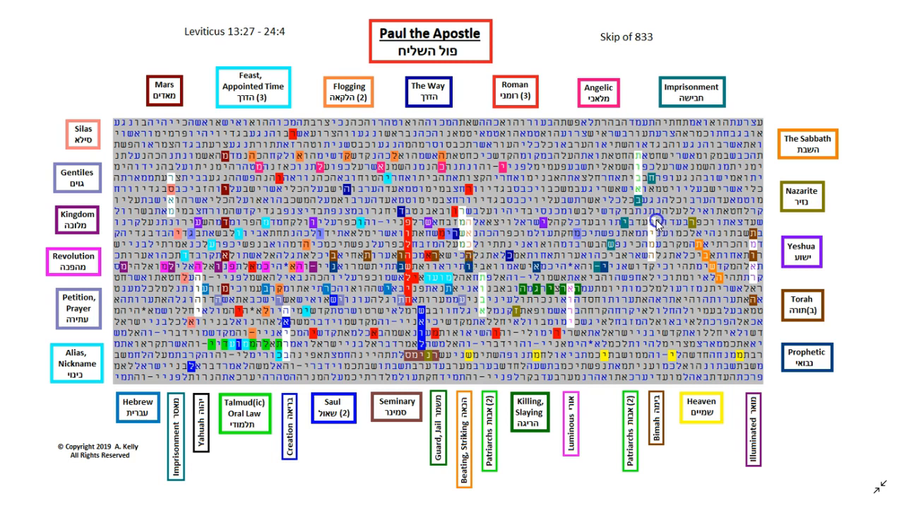
{"action": "mouse_move", "coordinate": [655, 220]}
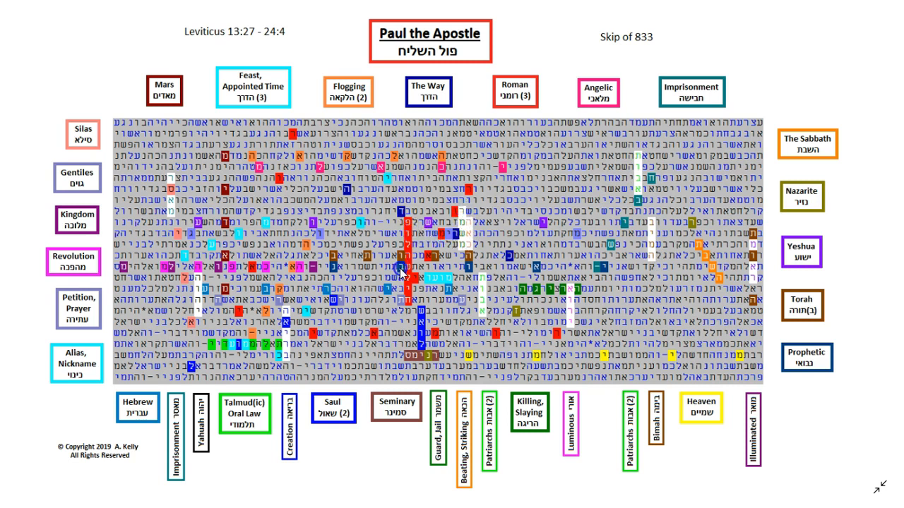
{"action": "mouse_move", "coordinate": [637, 44]}
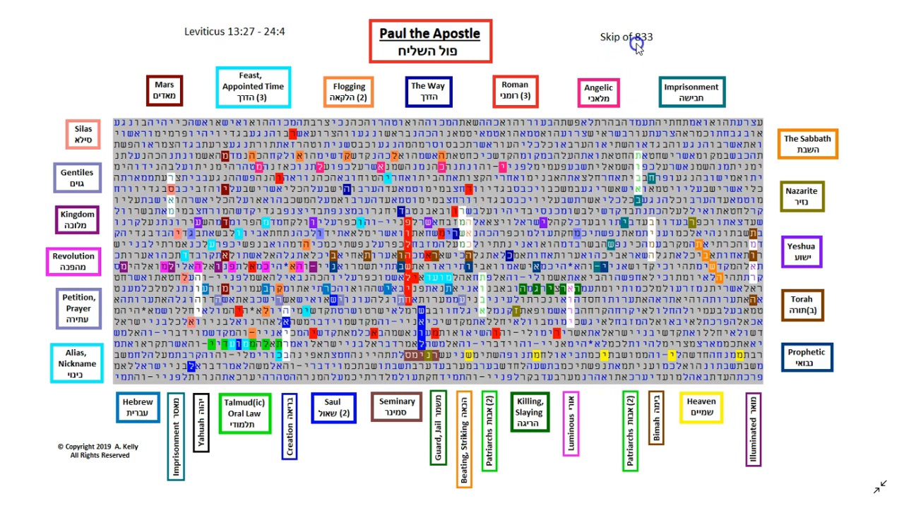
{"action": "mouse_move", "coordinate": [641, 44]}
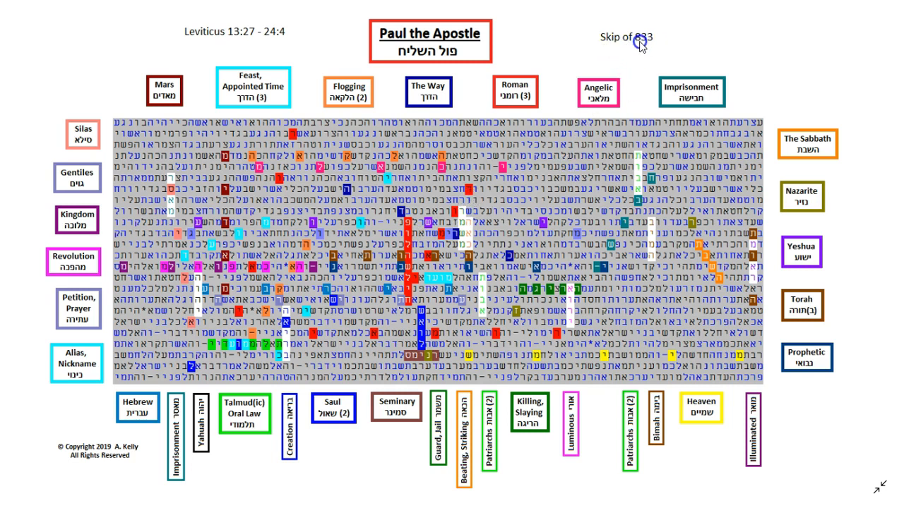
{"action": "mouse_move", "coordinate": [463, 197]}
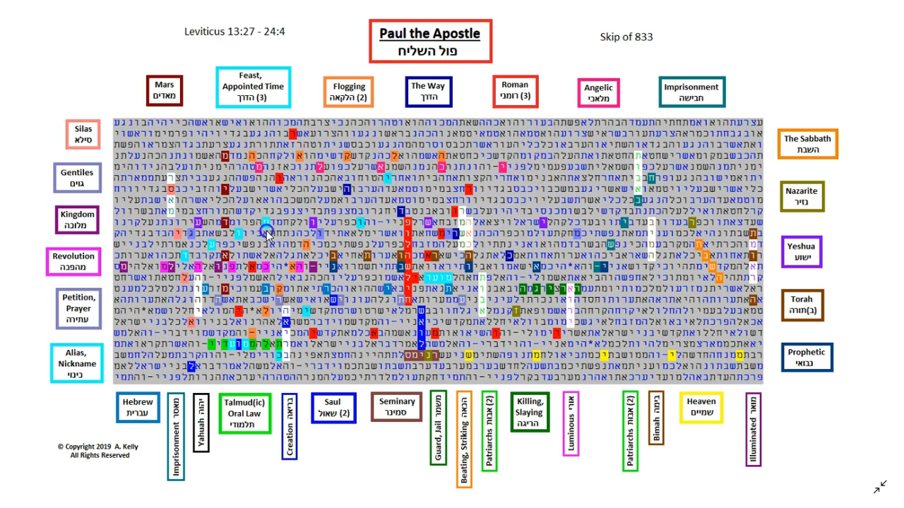
{"action": "mouse_move", "coordinate": [237, 235]}
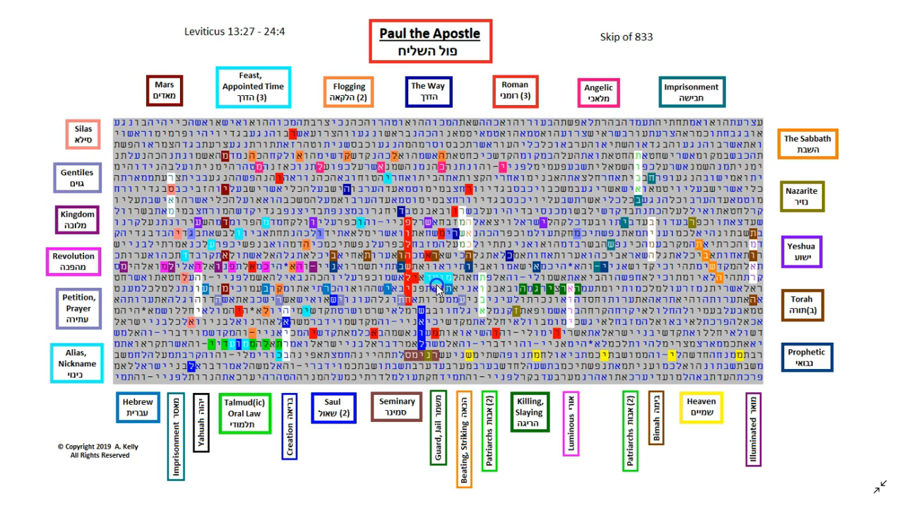
{"action": "mouse_move", "coordinate": [433, 286]}
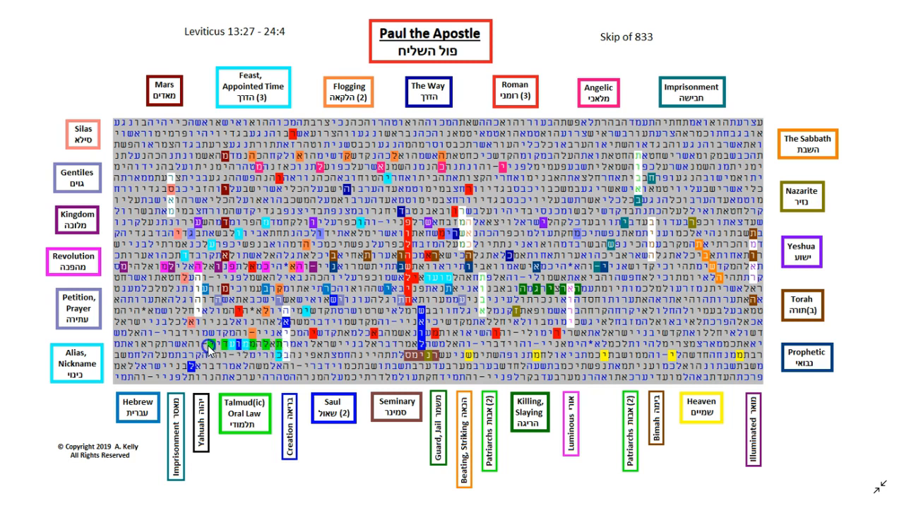
{"action": "mouse_move", "coordinate": [242, 370]}
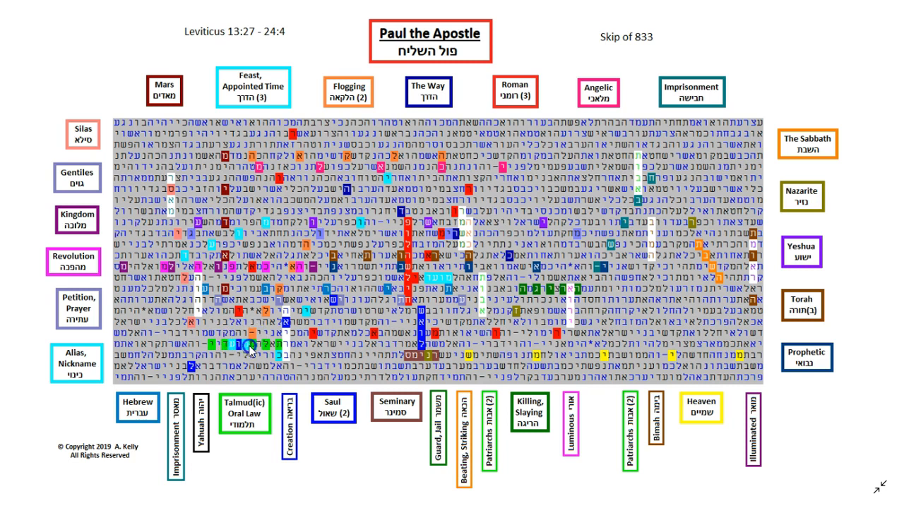
{"action": "mouse_move", "coordinate": [241, 356]}
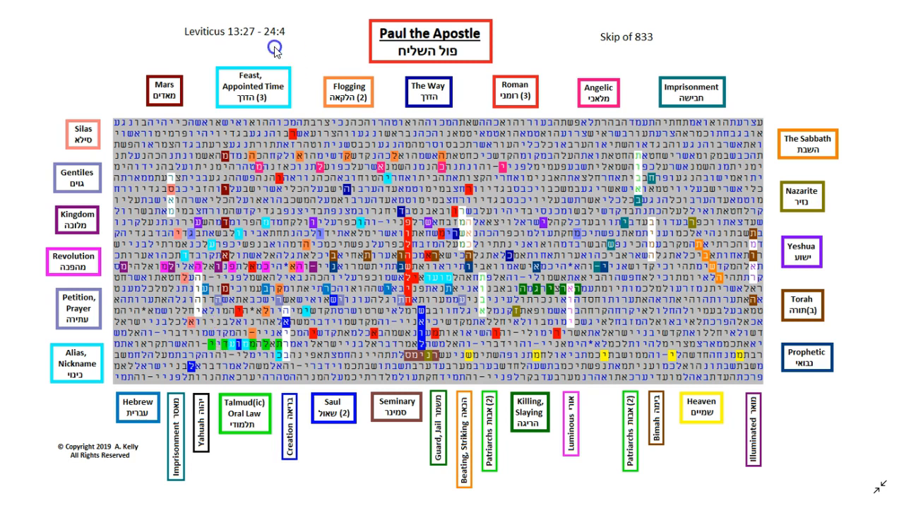
{"action": "mouse_move", "coordinate": [288, 41]}
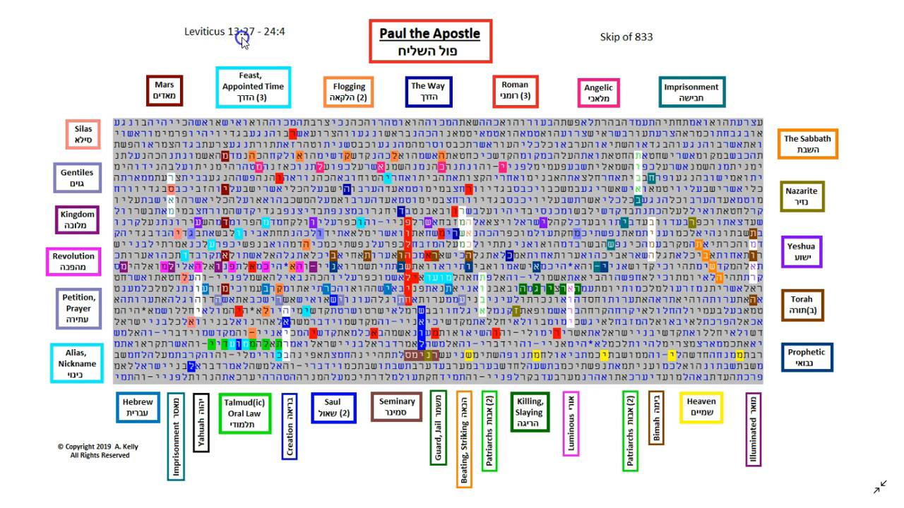
{"action": "mouse_move", "coordinate": [282, 36]}
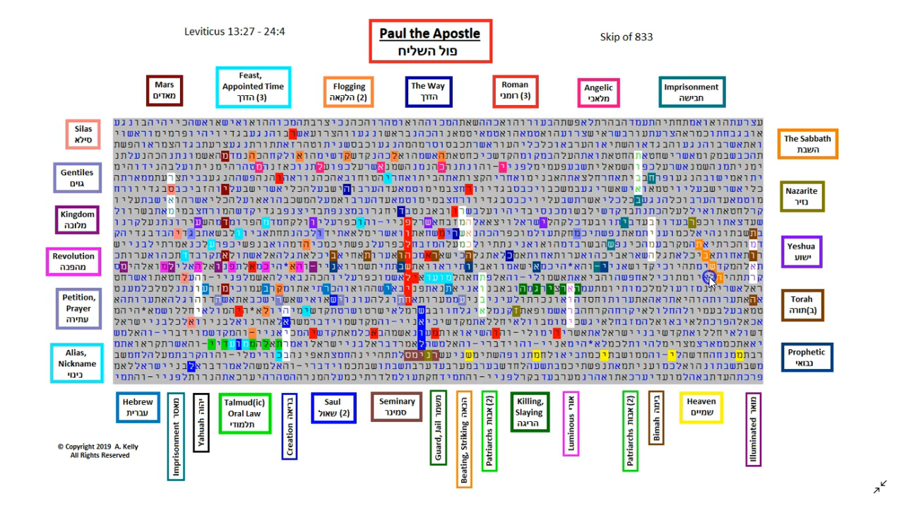
{"action": "mouse_move", "coordinate": [706, 279]}
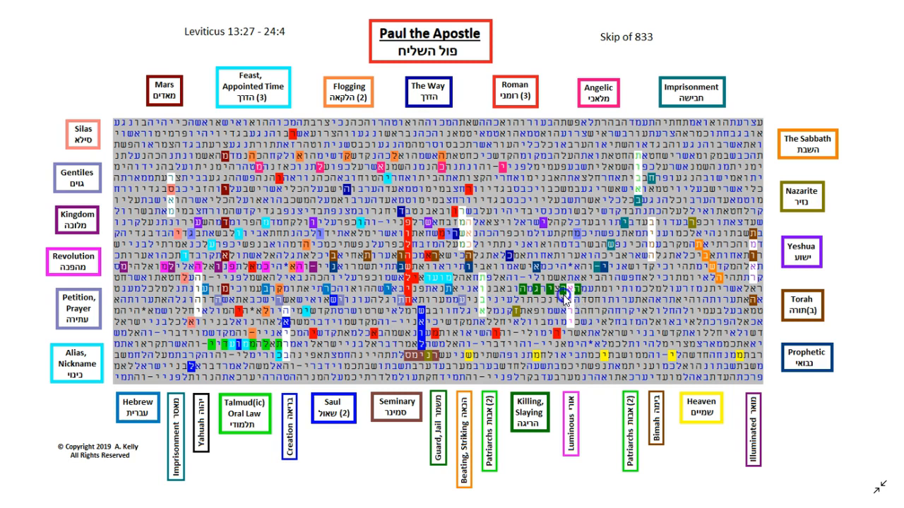
{"action": "mouse_move", "coordinate": [565, 299]}
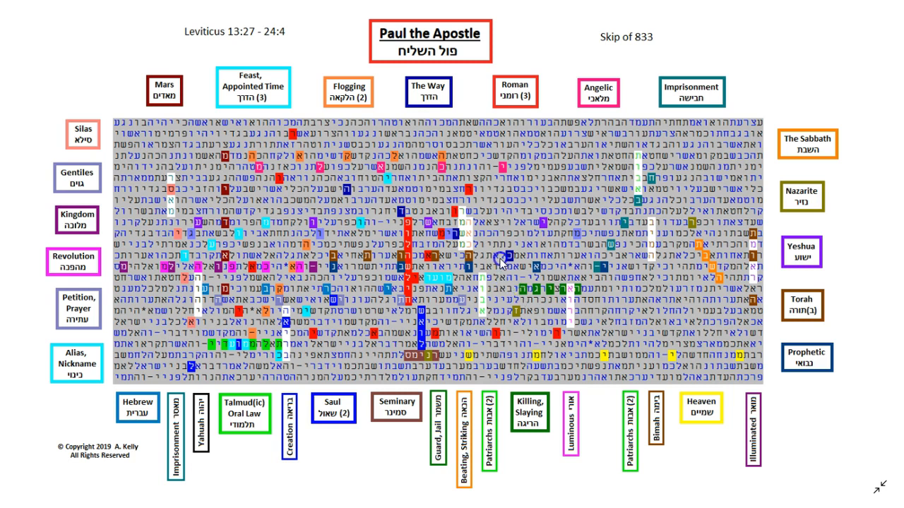
{"action": "mouse_move", "coordinate": [479, 274]}
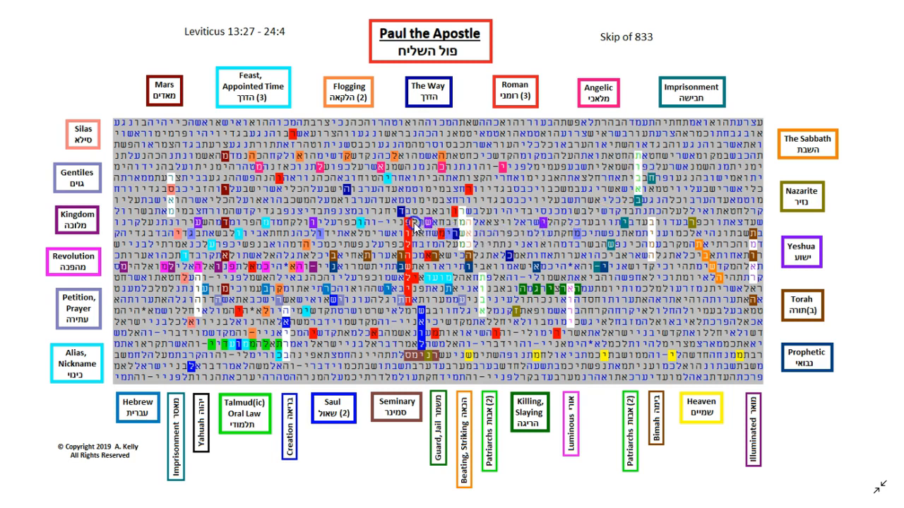
{"action": "mouse_move", "coordinate": [417, 228]}
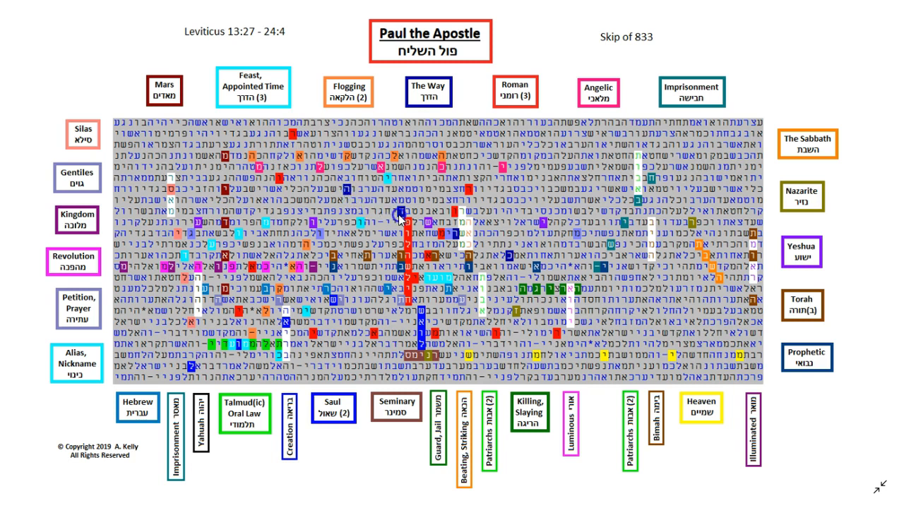
{"action": "mouse_move", "coordinate": [437, 236]}
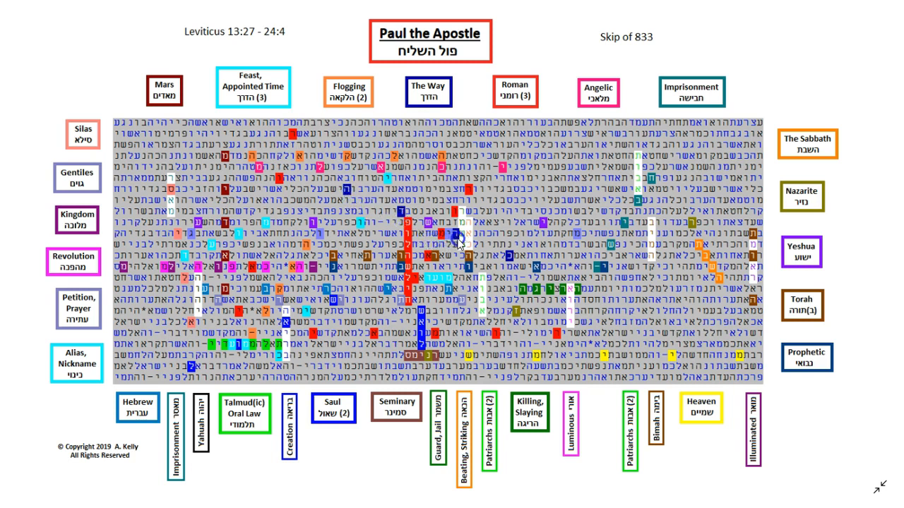
{"action": "mouse_move", "coordinate": [457, 240]}
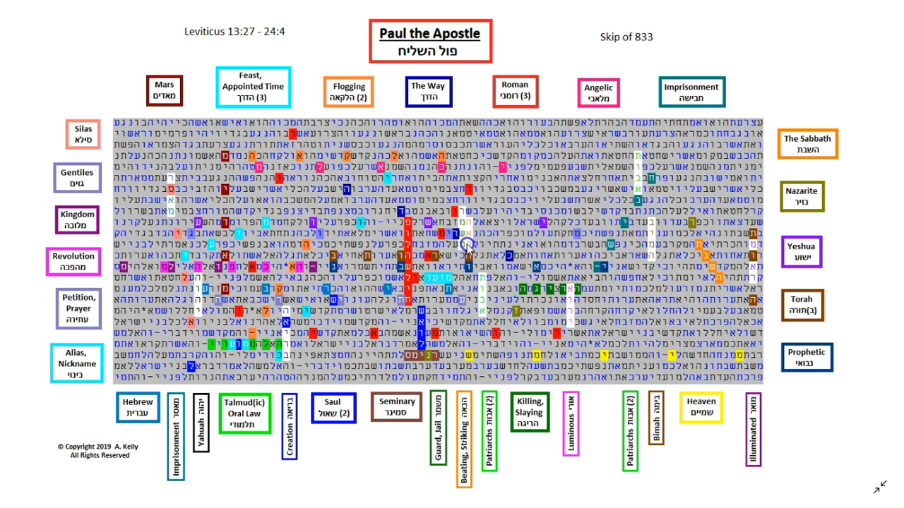
{"action": "mouse_move", "coordinate": [390, 206]}
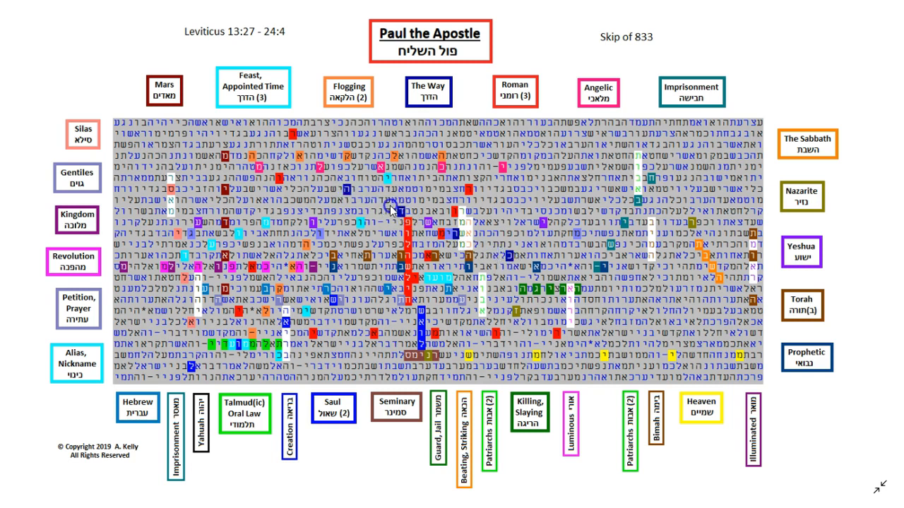
{"action": "mouse_move", "coordinate": [394, 215]}
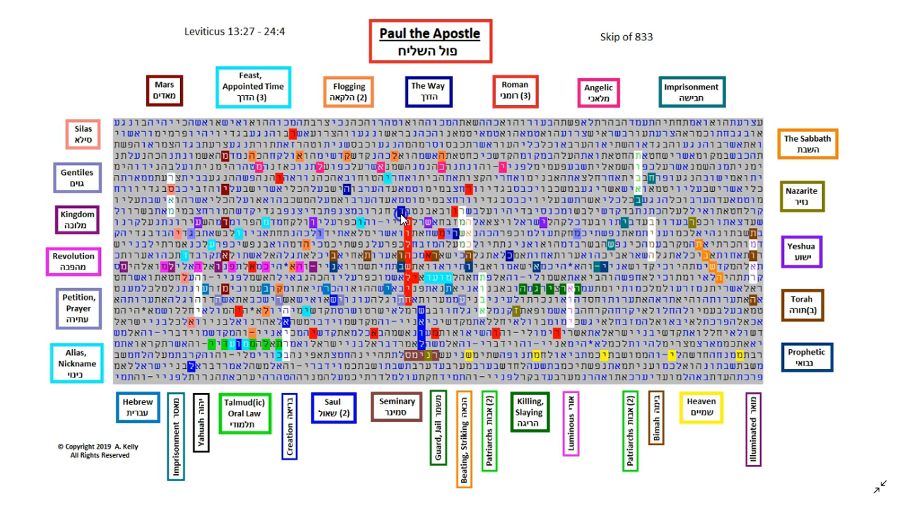
{"action": "mouse_move", "coordinate": [401, 217]}
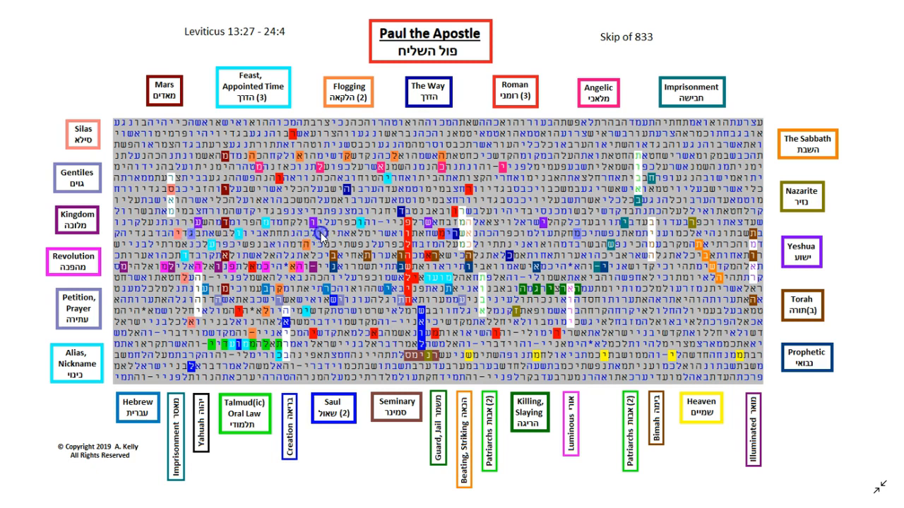
{"action": "mouse_move", "coordinate": [431, 242]}
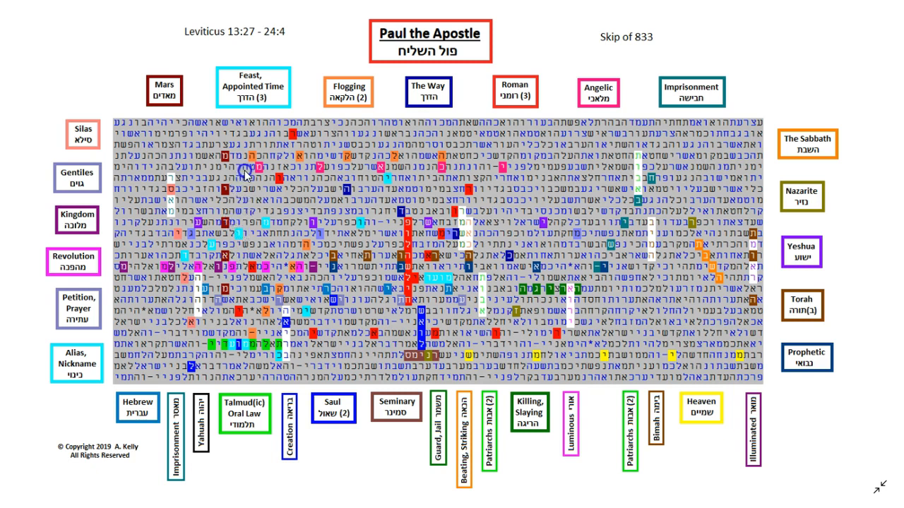
{"action": "mouse_move", "coordinate": [243, 170]}
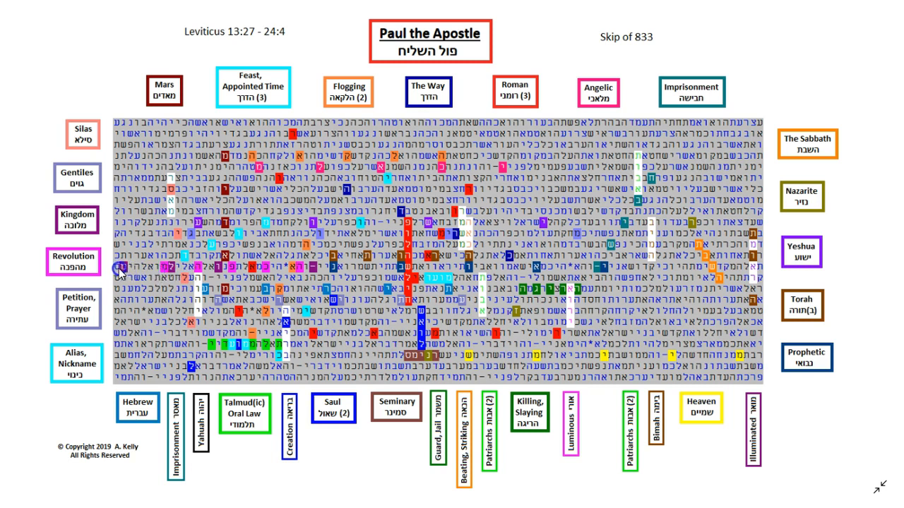
{"action": "mouse_move", "coordinate": [138, 274]}
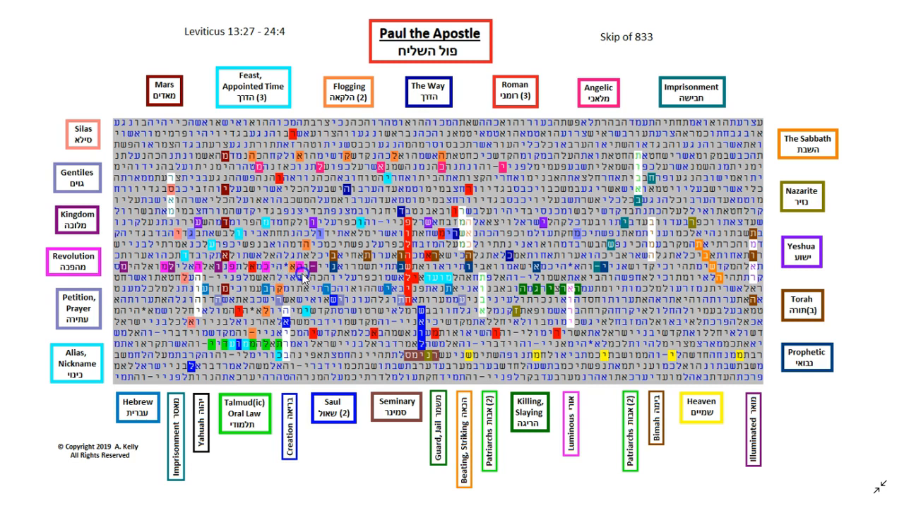
{"action": "mouse_move", "coordinate": [302, 276]}
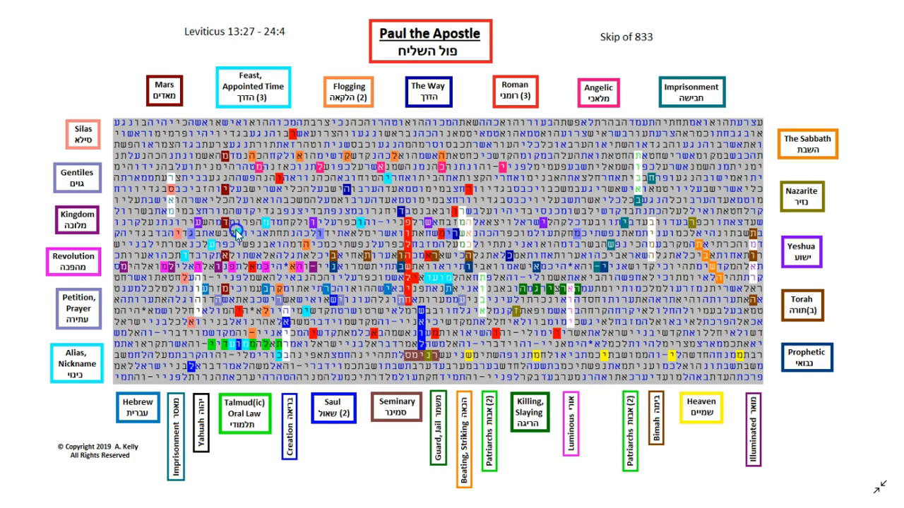
{"action": "mouse_move", "coordinate": [235, 240]}
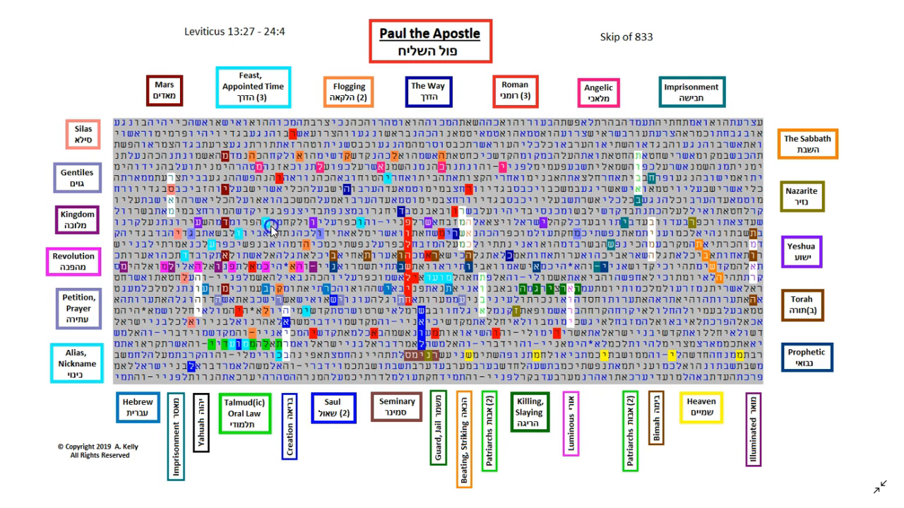
{"action": "mouse_move", "coordinate": [443, 161]}
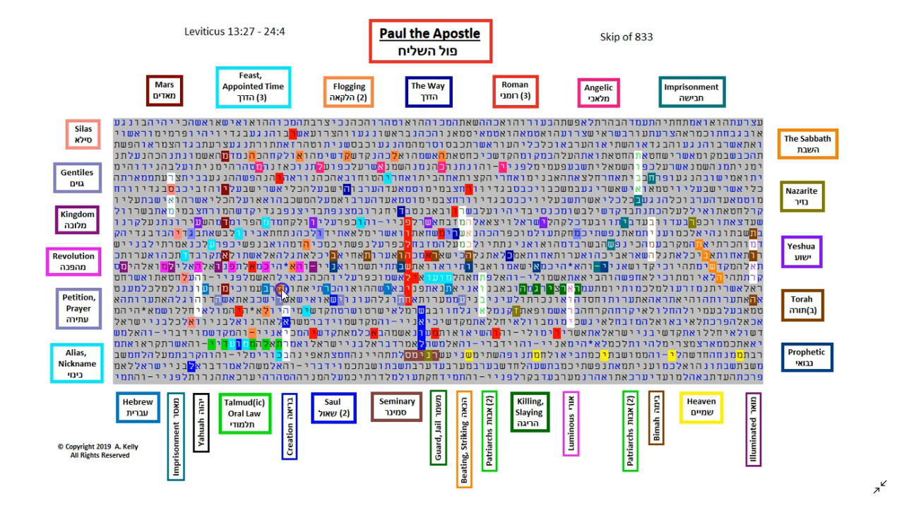
{"action": "mouse_move", "coordinate": [277, 288]}
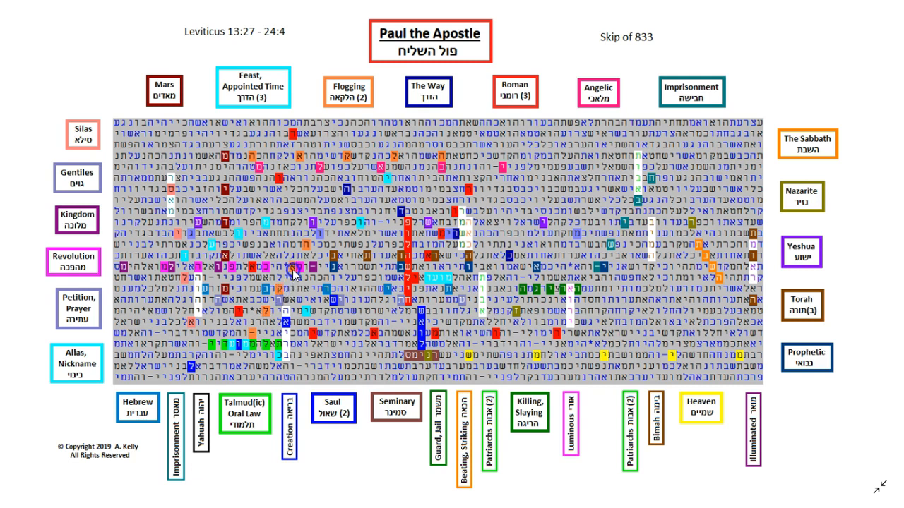
{"action": "mouse_move", "coordinate": [291, 272]}
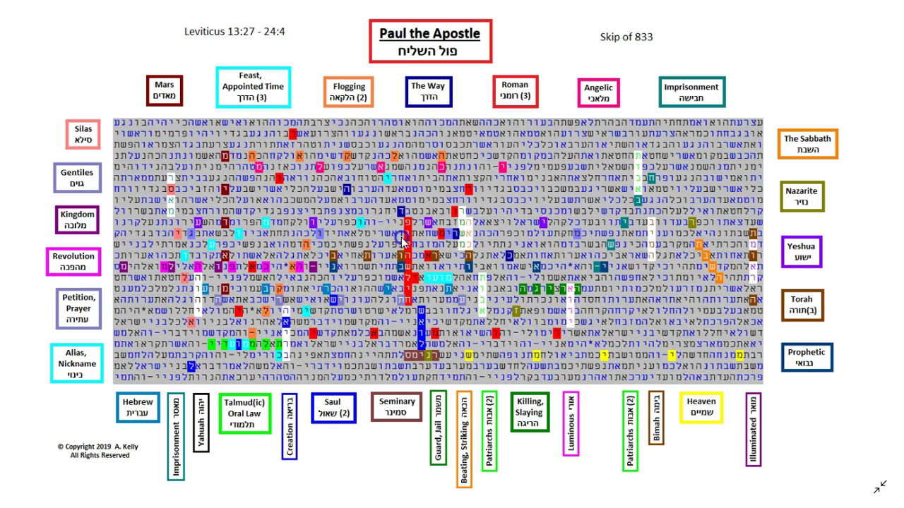
{"action": "mouse_move", "coordinate": [641, 206]}
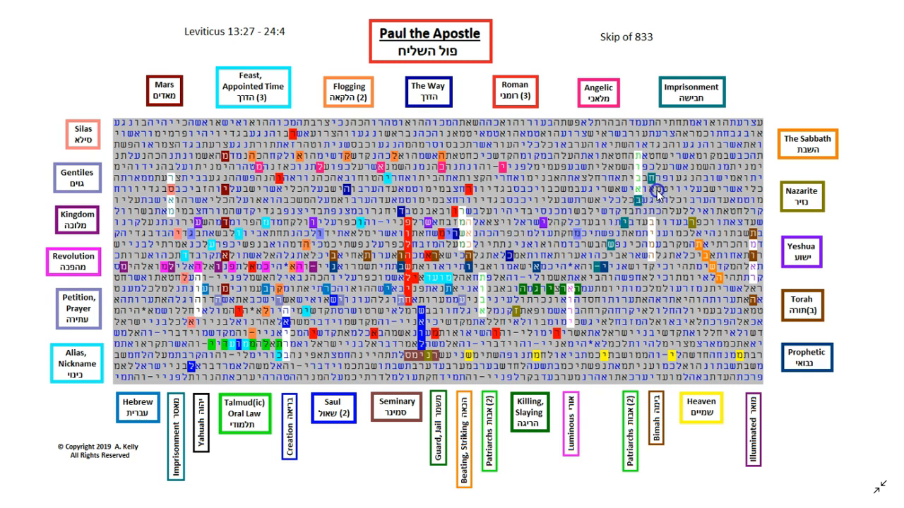
{"action": "mouse_move", "coordinate": [621, 219]}
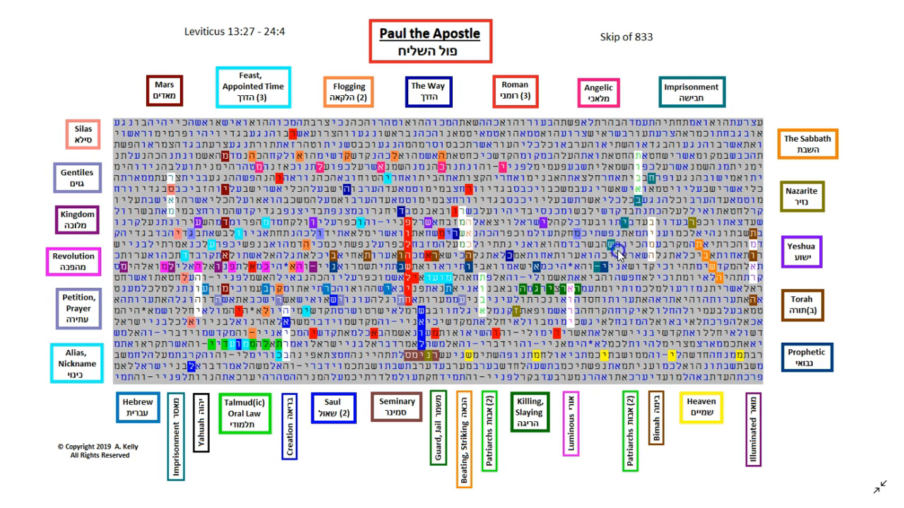
{"action": "mouse_move", "coordinate": [605, 274]}
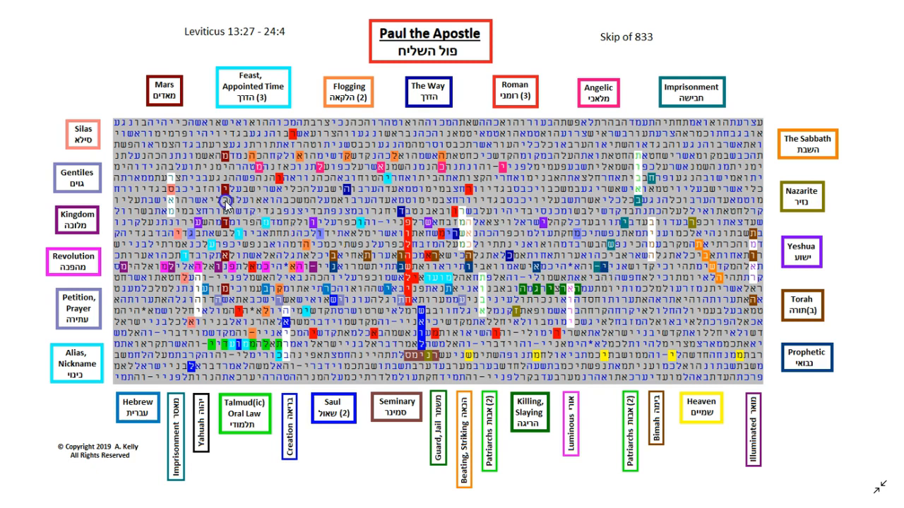
{"action": "mouse_move", "coordinate": [182, 215]}
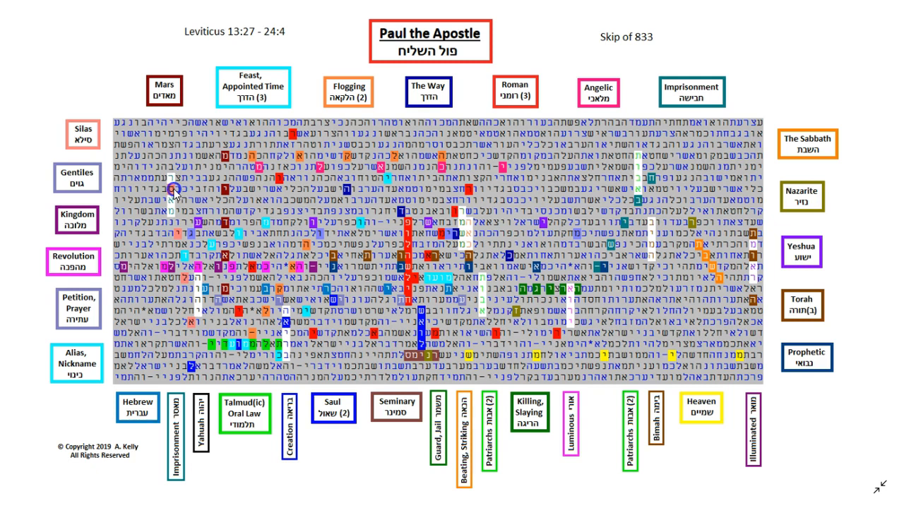
{"action": "mouse_move", "coordinate": [182, 234]}
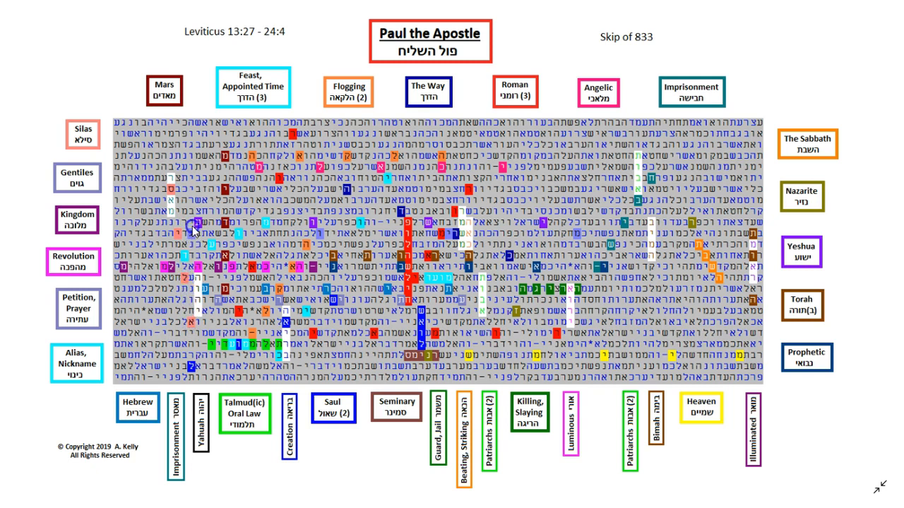
{"action": "mouse_move", "coordinate": [178, 188]}
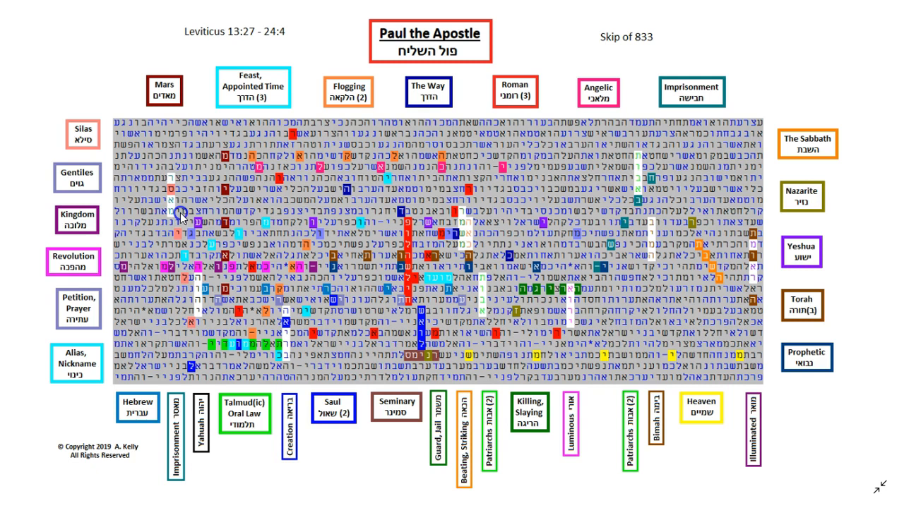
{"action": "mouse_move", "coordinate": [467, 265]}
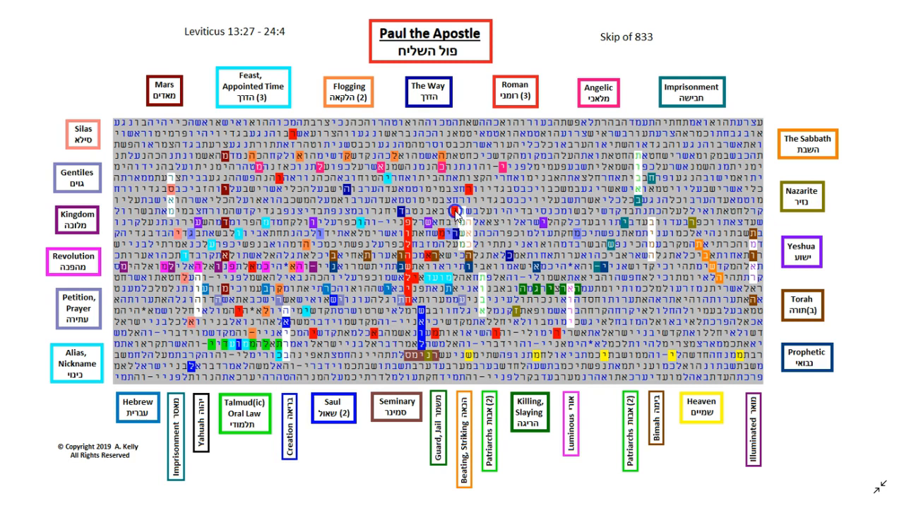
{"action": "mouse_move", "coordinate": [463, 253]}
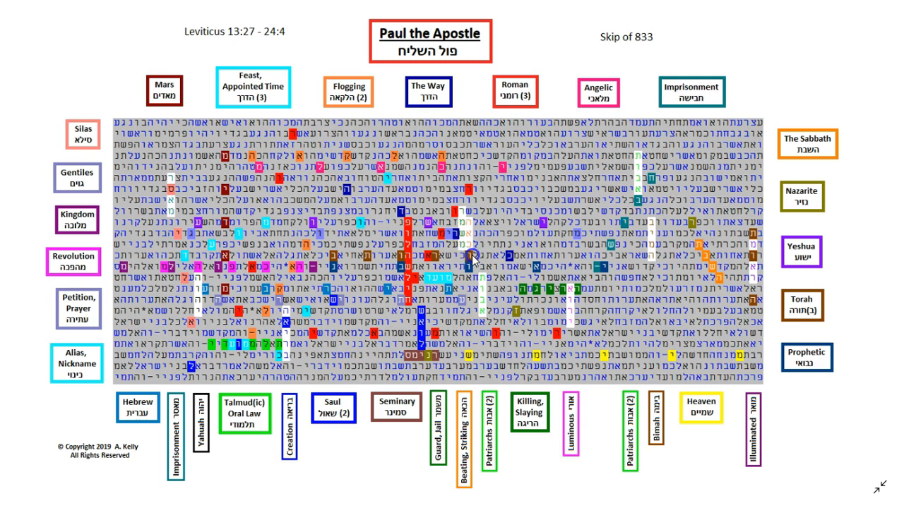
{"action": "mouse_move", "coordinate": [469, 254]}
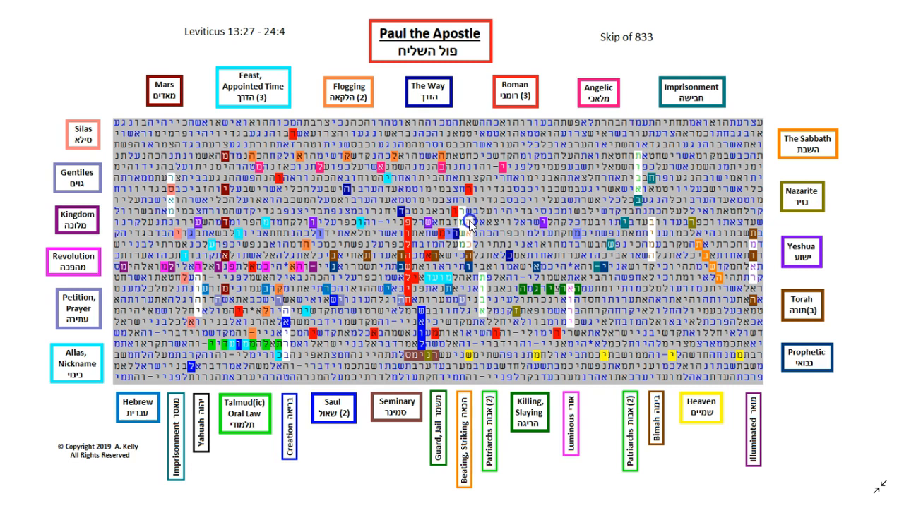
{"action": "mouse_move", "coordinate": [233, 297]}
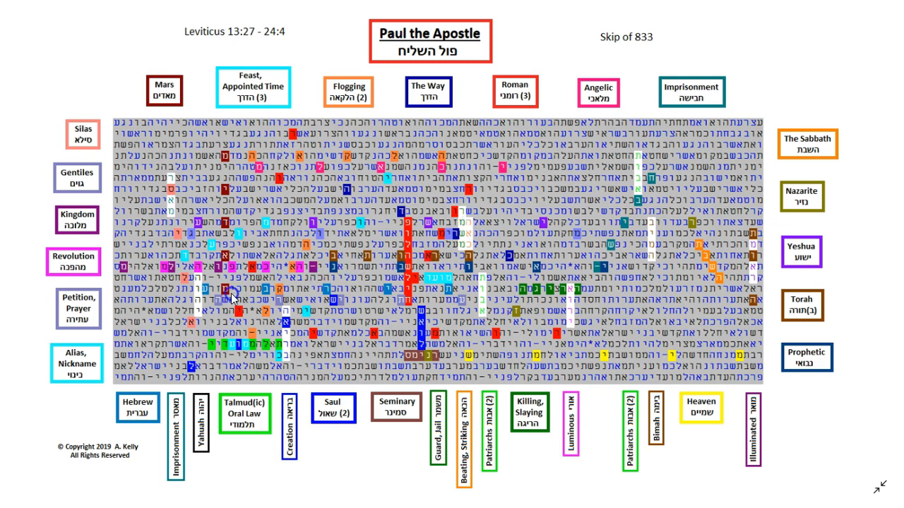
{"action": "mouse_move", "coordinate": [215, 306]}
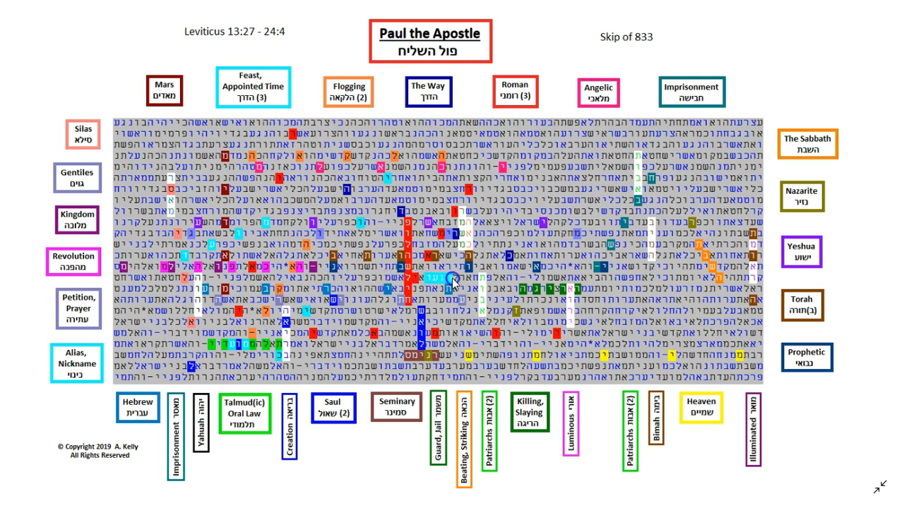
{"action": "mouse_move", "coordinate": [516, 273]}
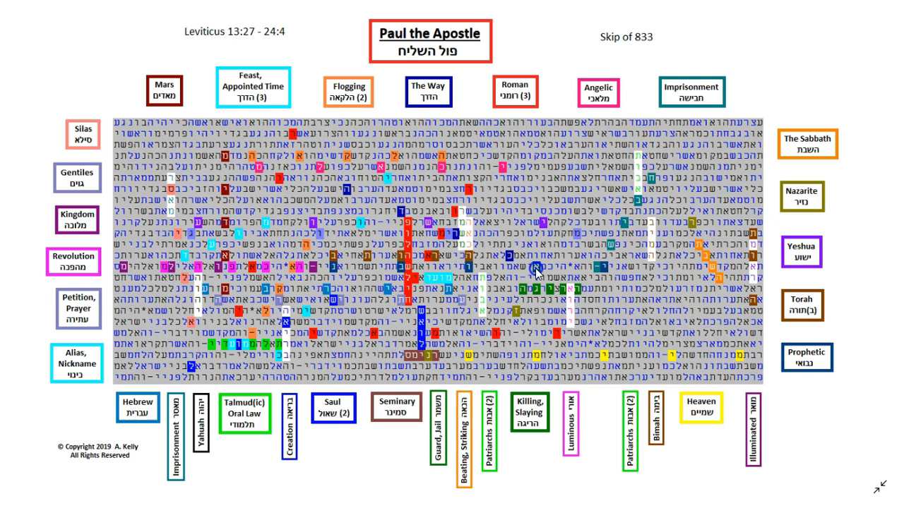
{"action": "mouse_move", "coordinate": [615, 274]}
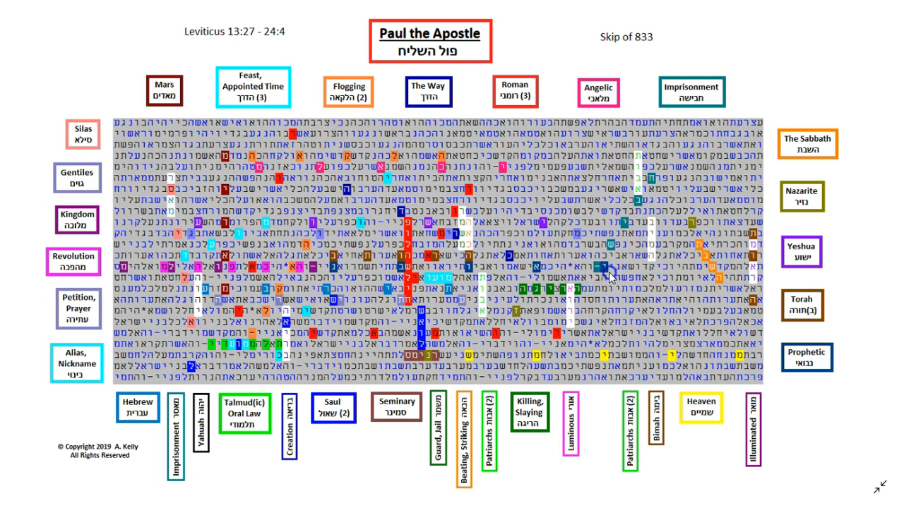
{"action": "mouse_move", "coordinate": [464, 305]}
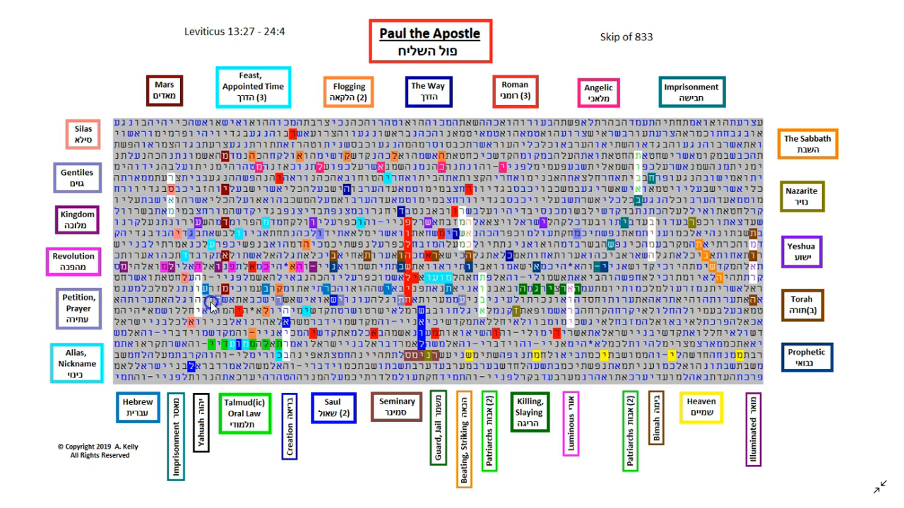
{"action": "mouse_move", "coordinate": [223, 311]}
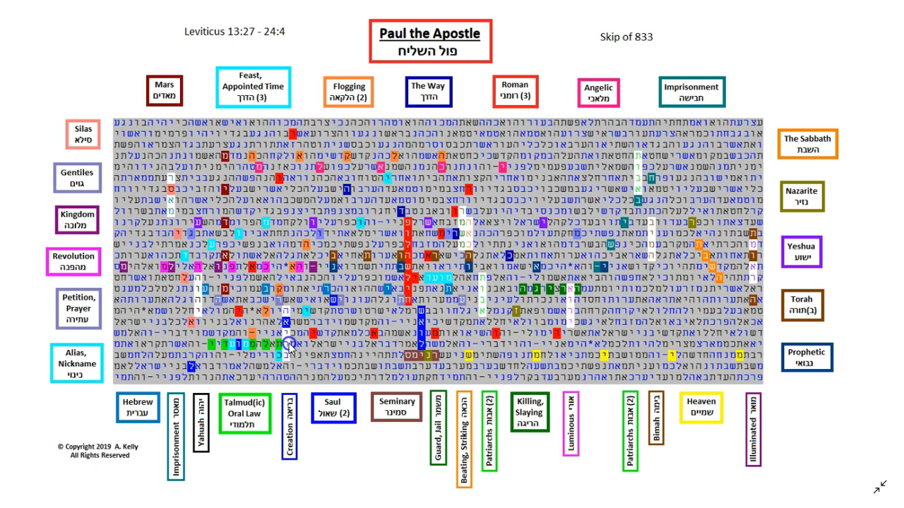
{"action": "mouse_move", "coordinate": [291, 339]}
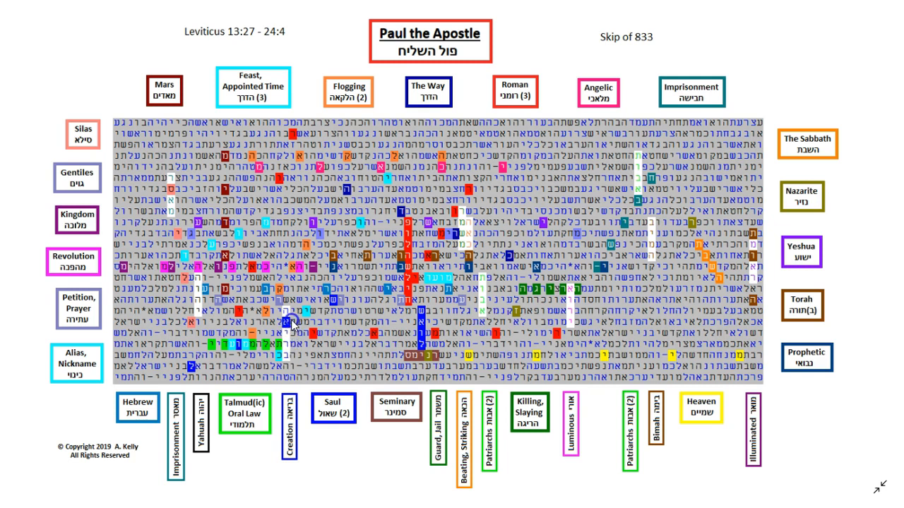
{"action": "mouse_move", "coordinate": [293, 324]}
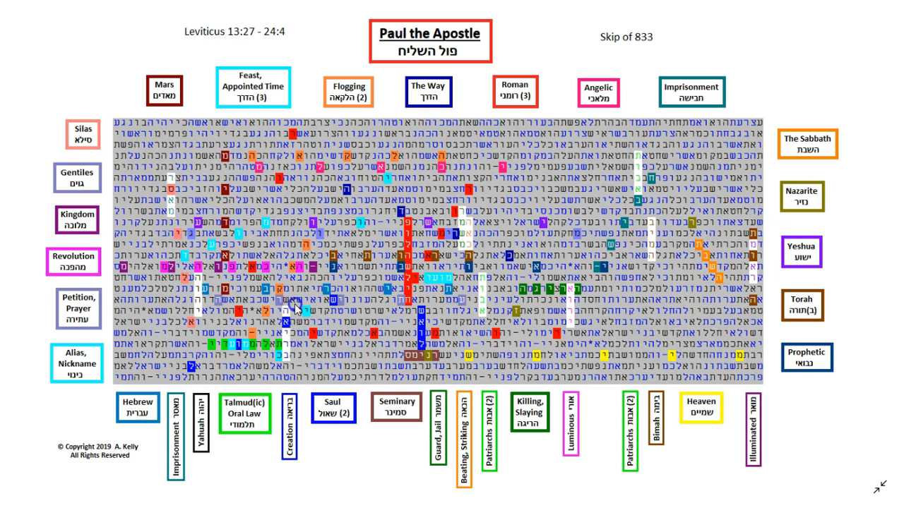